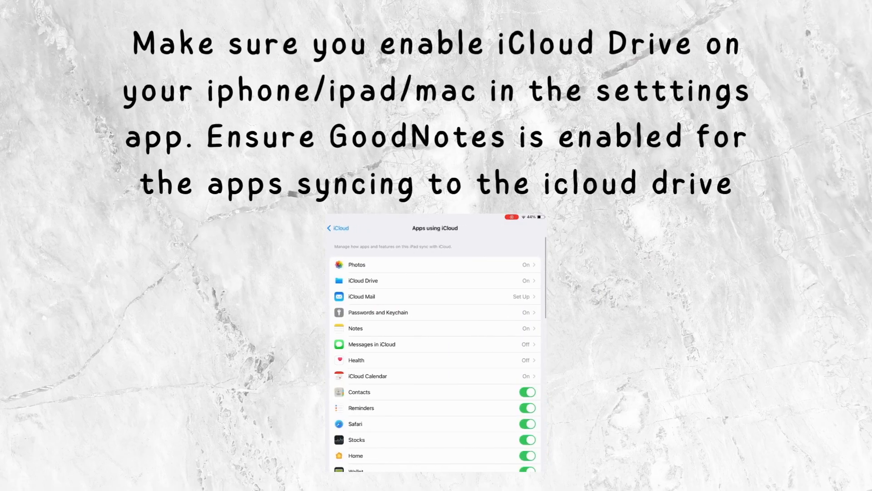
Step: Scroll the Documents library and bring up Goodnotes' settings and account menu
scroll("down", 3)
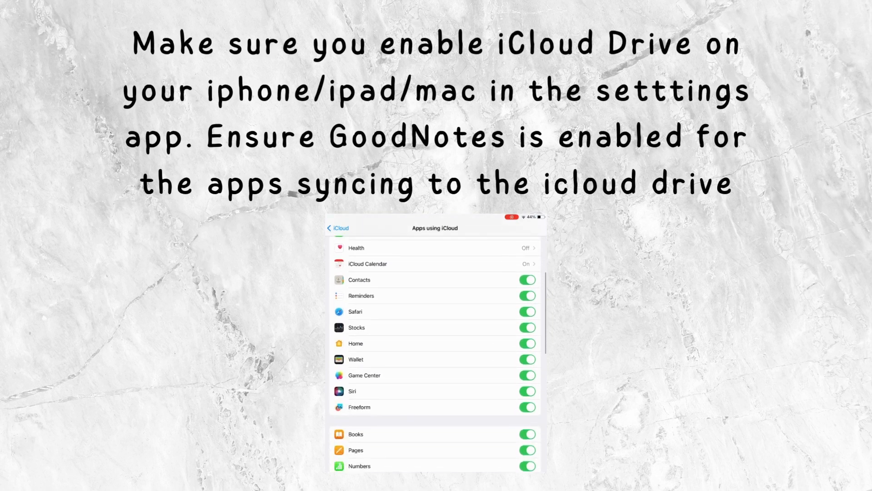
scroll("down", 3)
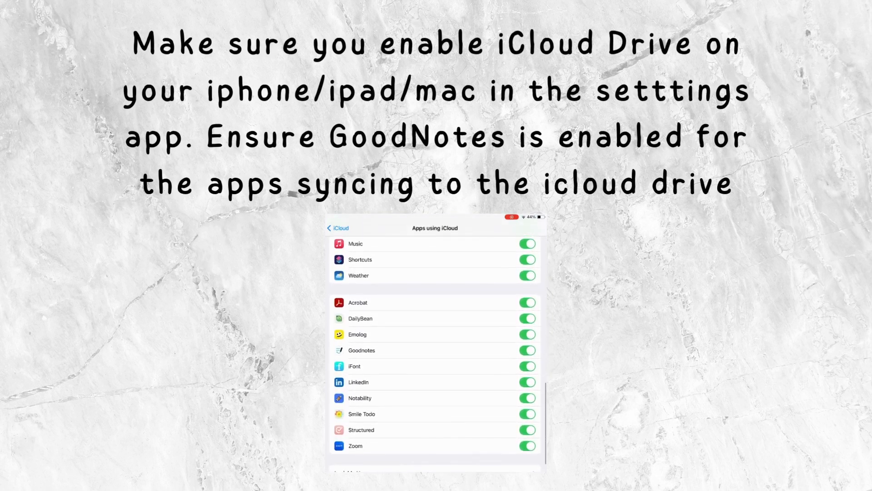
left_click(525, 329)
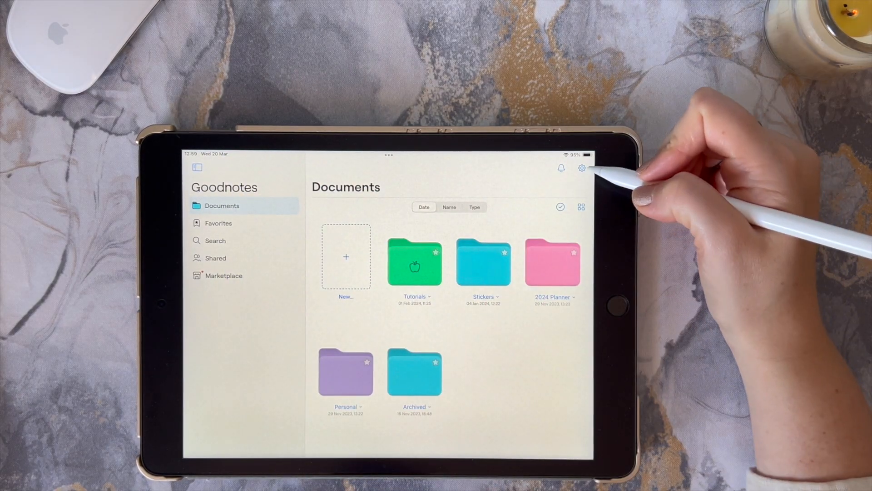
left_click(582, 168)
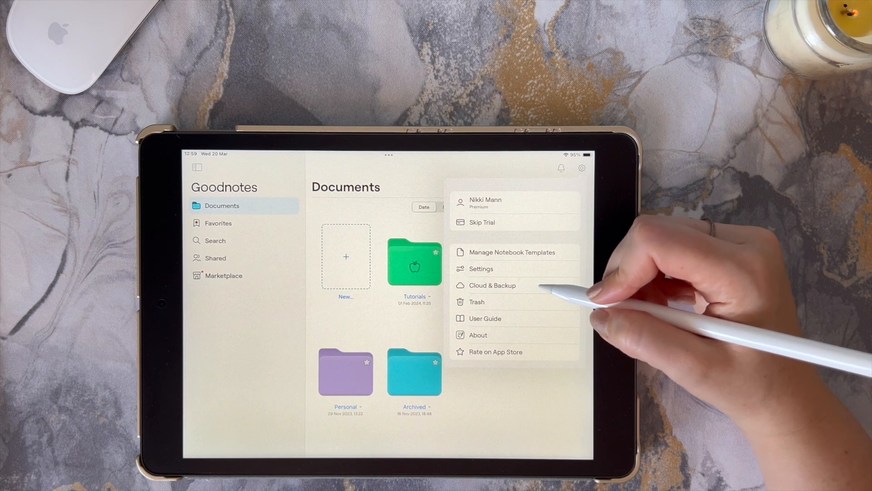
Step: Show the Cloud & Backup panel and confirm Cloud Storage reads iCloud Enabled
left_click(492, 285)
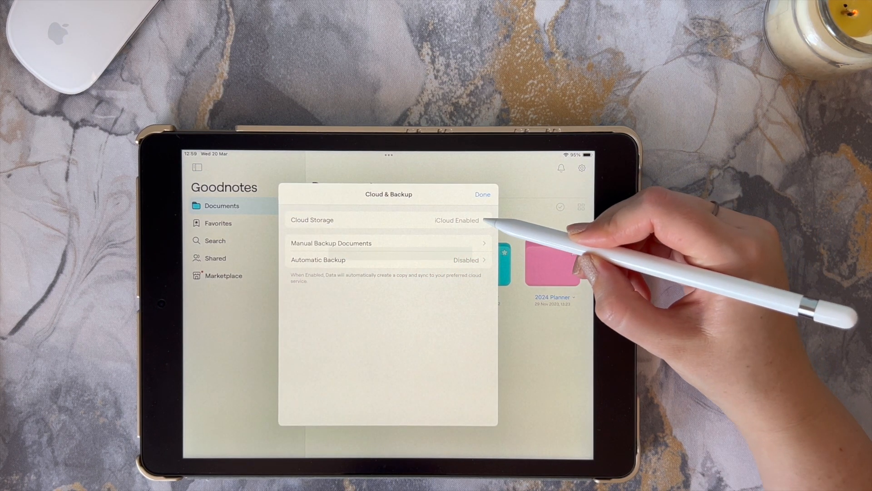
left_click(390, 220)
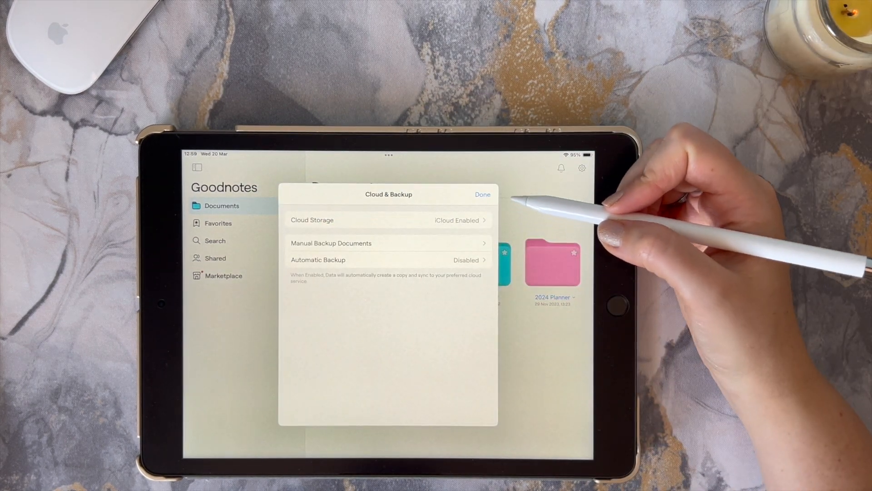
left_click(331, 243)
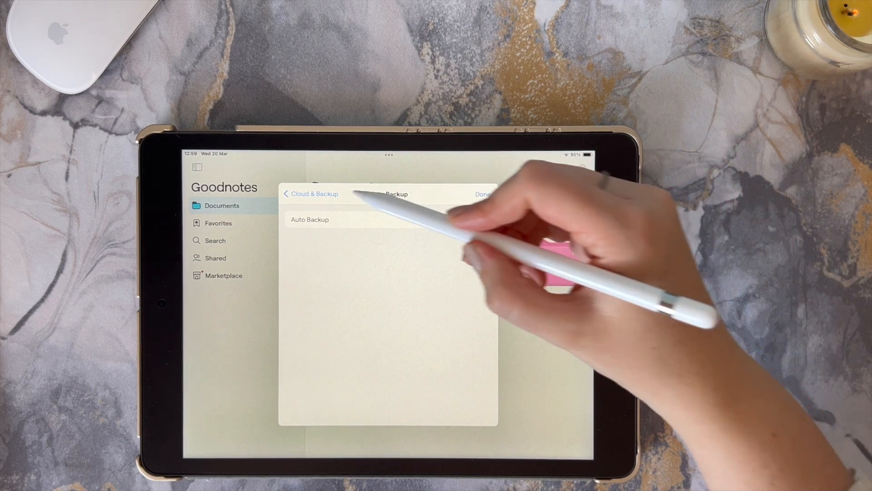
left_click(311, 193)
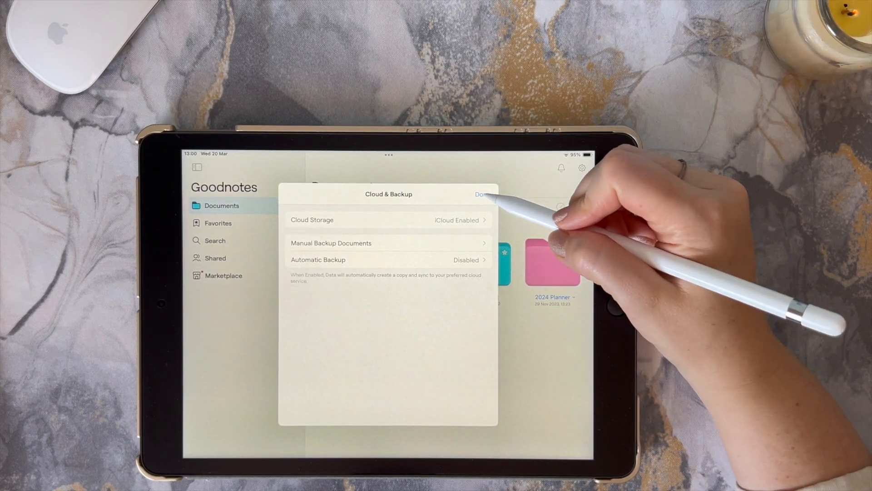